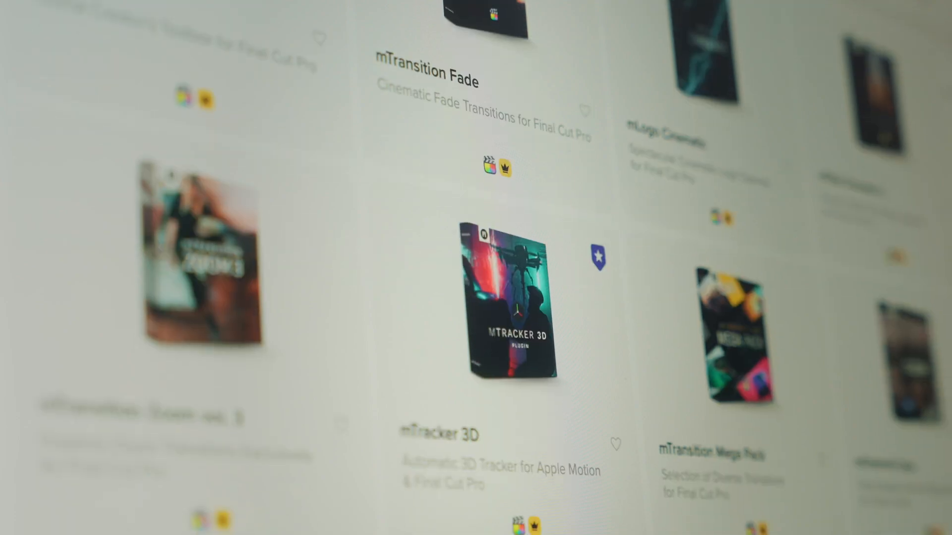
Browse the MotionVFX site from the DesignStudio product page through to the mExtension download page
scroll("down", 3)
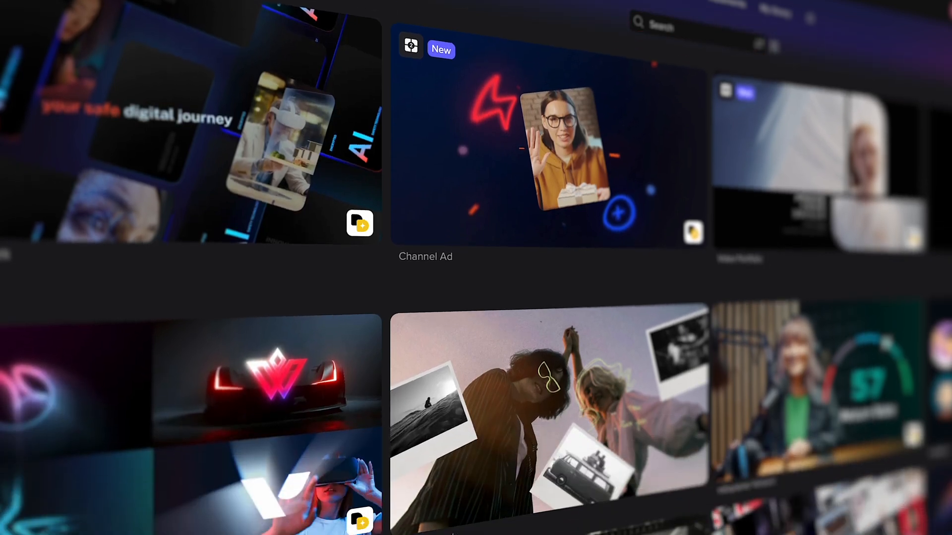
scroll("down", 3)
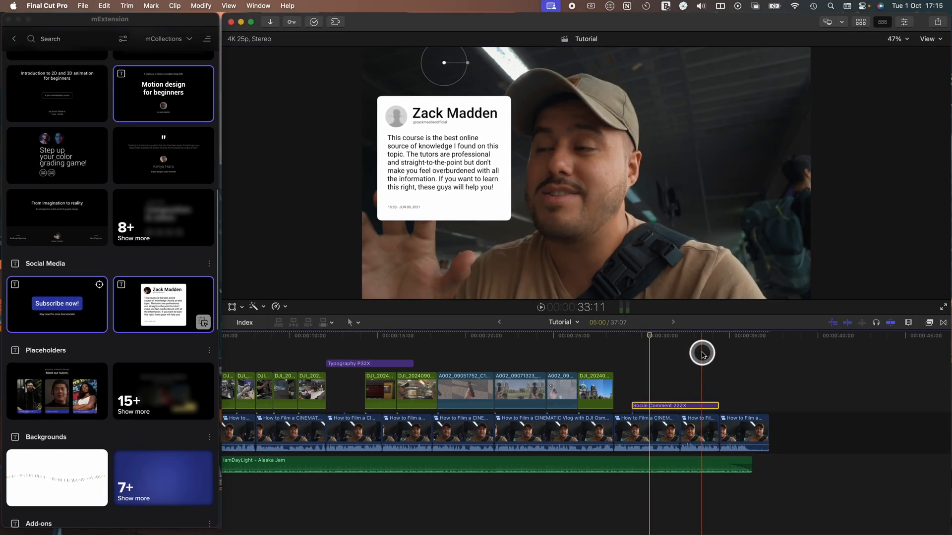
left_click_drag(702, 355, 630, 355)
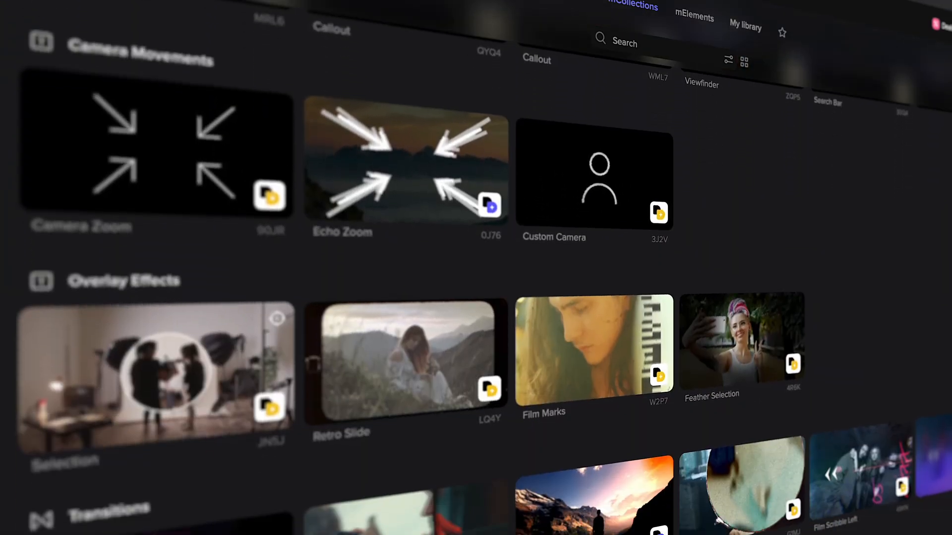
scroll("down", 3)
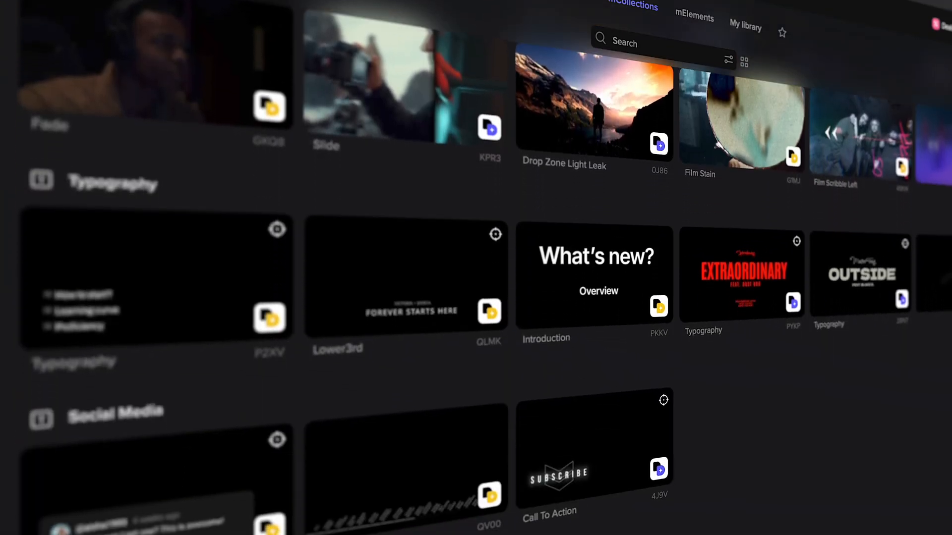
scroll("down", 3)
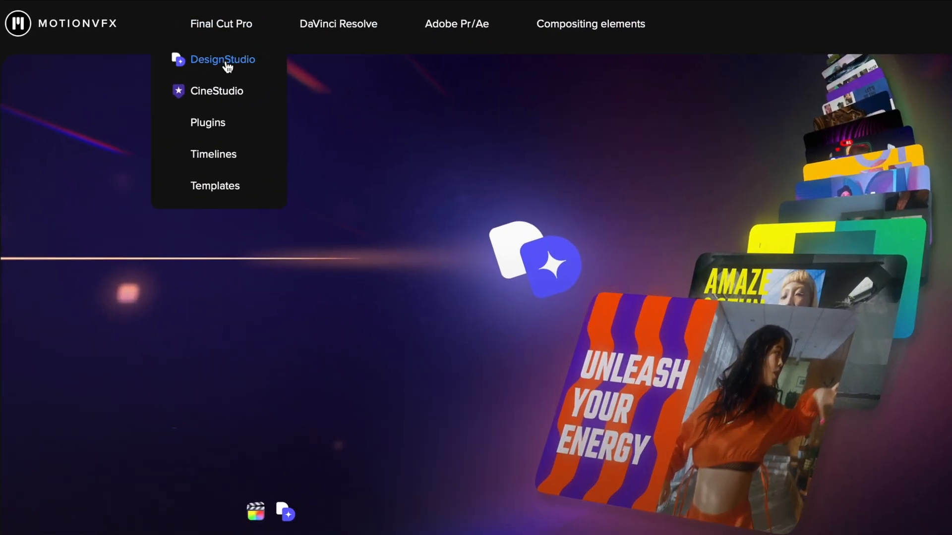
left_click(222, 59)
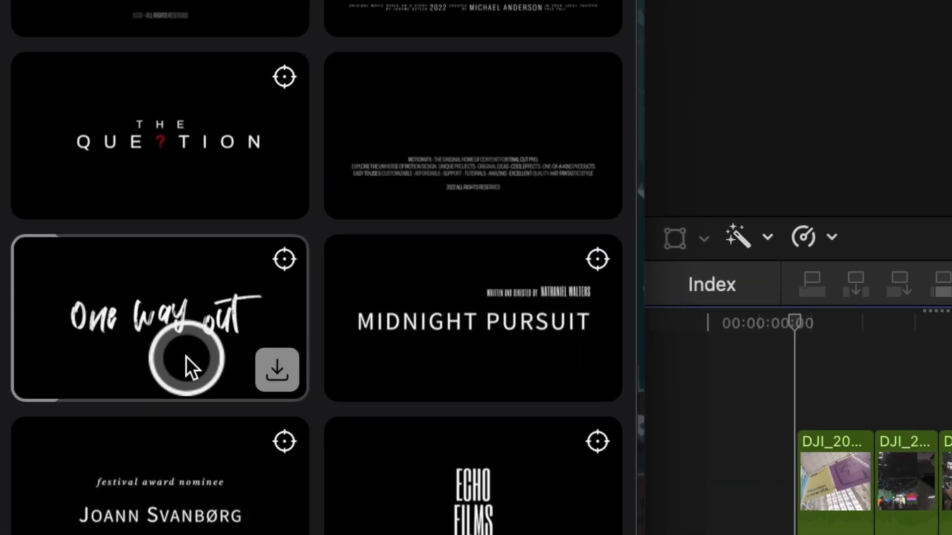
left_click(276, 370)
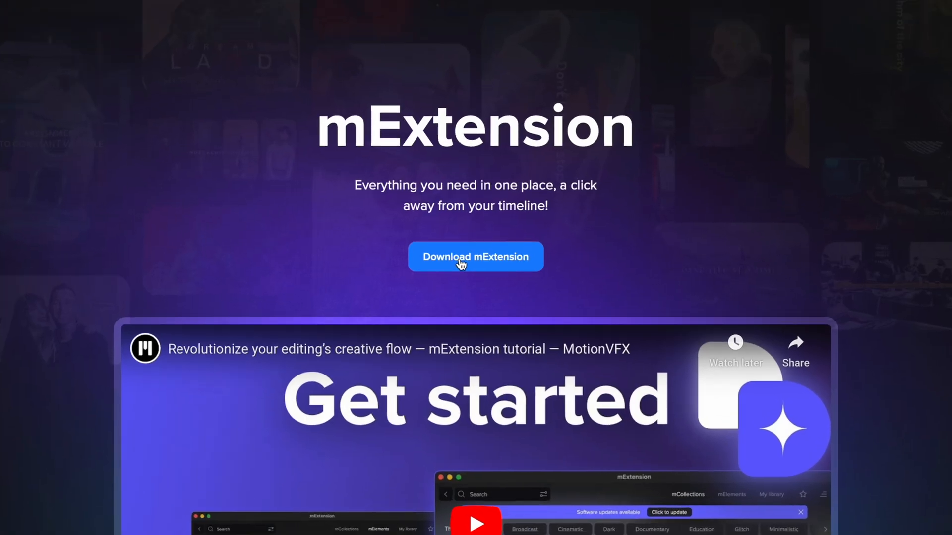
scroll("down", 3)
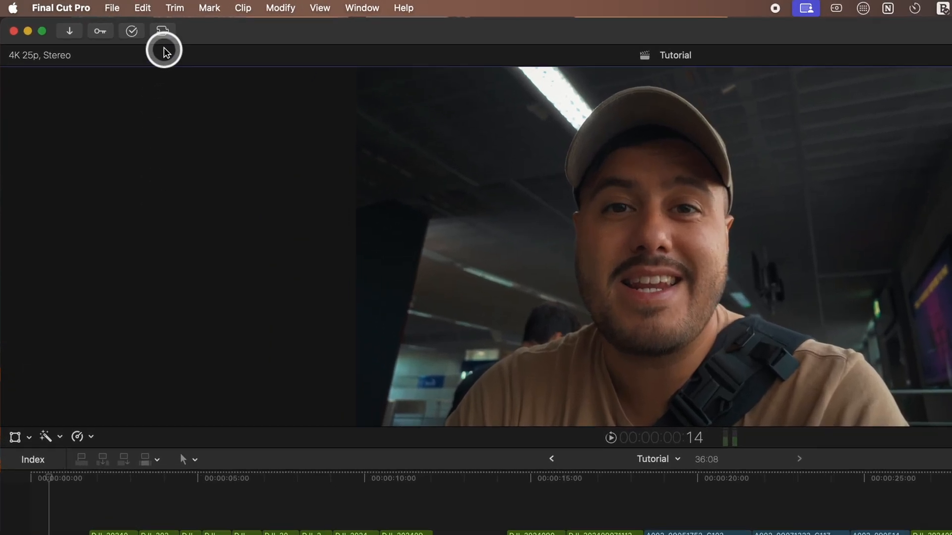
Launch mExtension from the toolbar's Workflow Extensions list
left_click(163, 31)
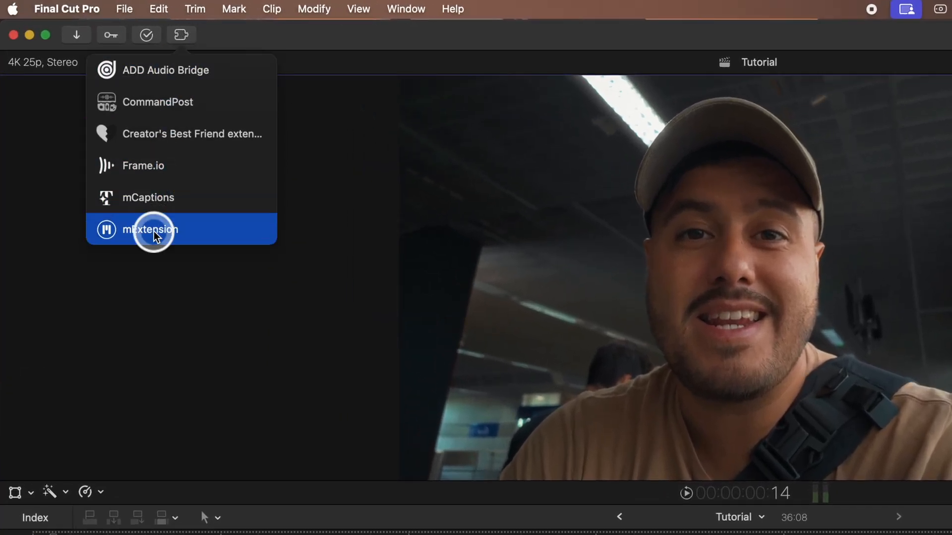
left_click(150, 230)
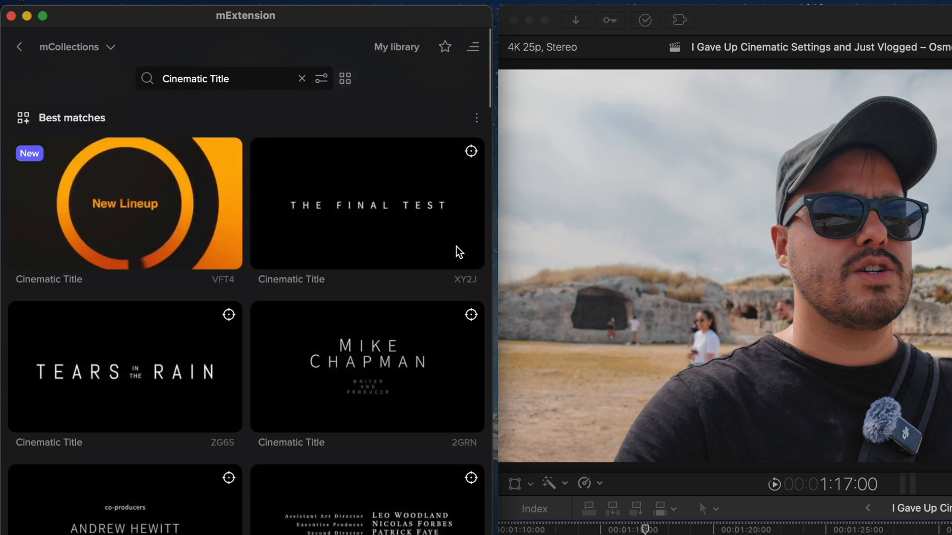
mouse_move(367, 203)
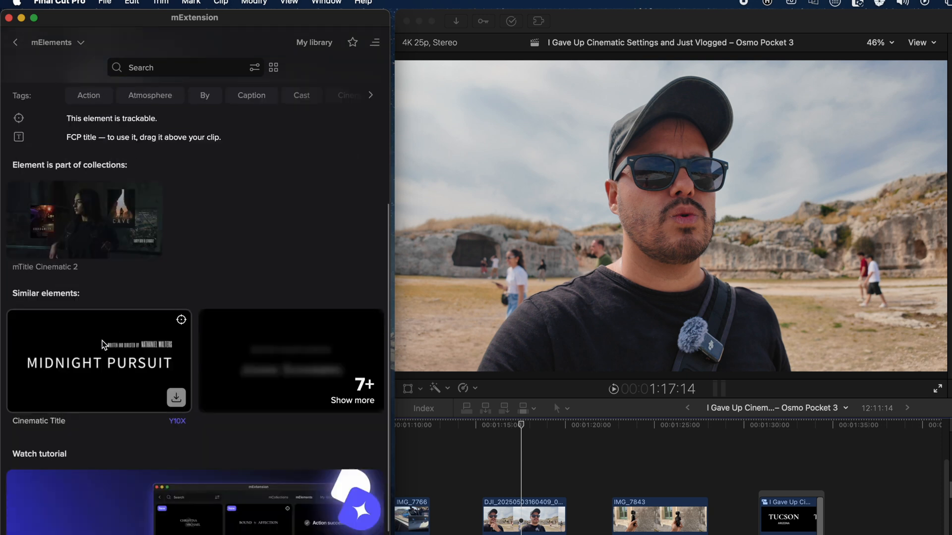
Select the Cinematic Title XY2J clip placed above the DJI clip for editing
scroll("down", 3)
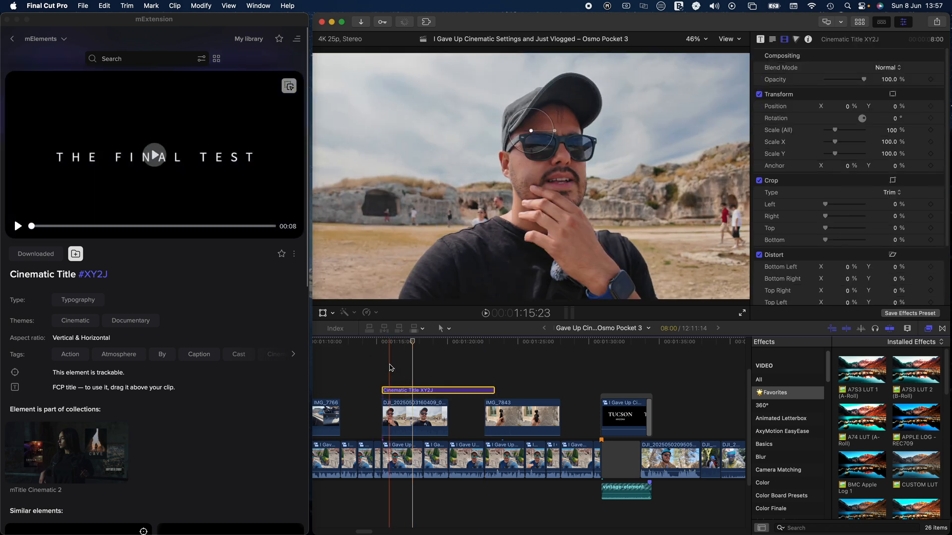
left_click(428, 342)
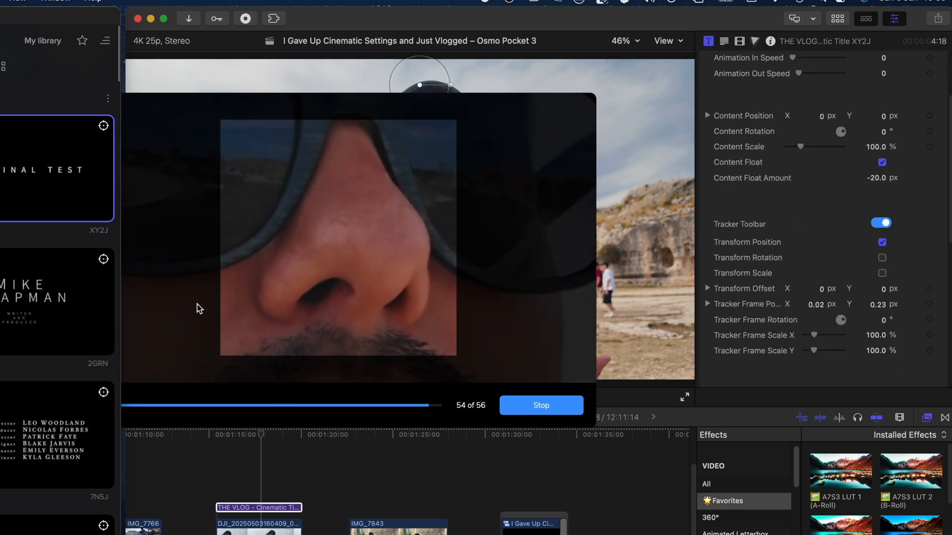
Let the face tracking finish and change the title text to THE VLOG
left_click(539, 405)
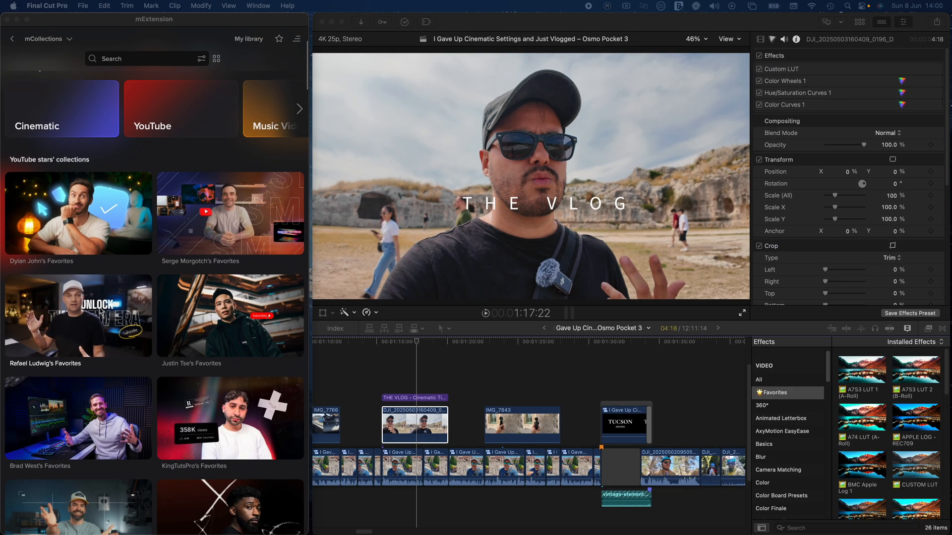
Open mExtension's My library with the Benetts Collection and Camera Movements downloads
left_click(78, 214)
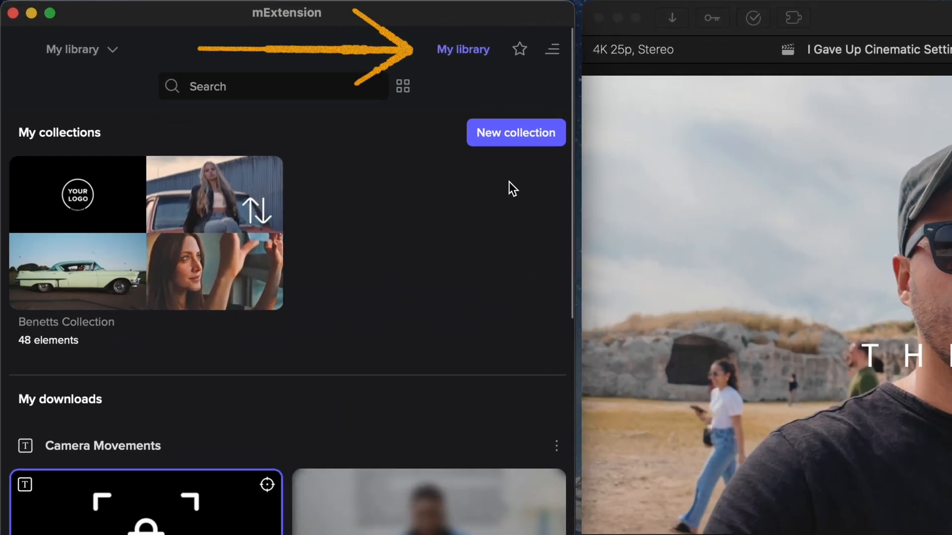
Place the Dirt Textures background, then a NOSTALGIC VIDEOS typography title above it
left_click(515, 133)
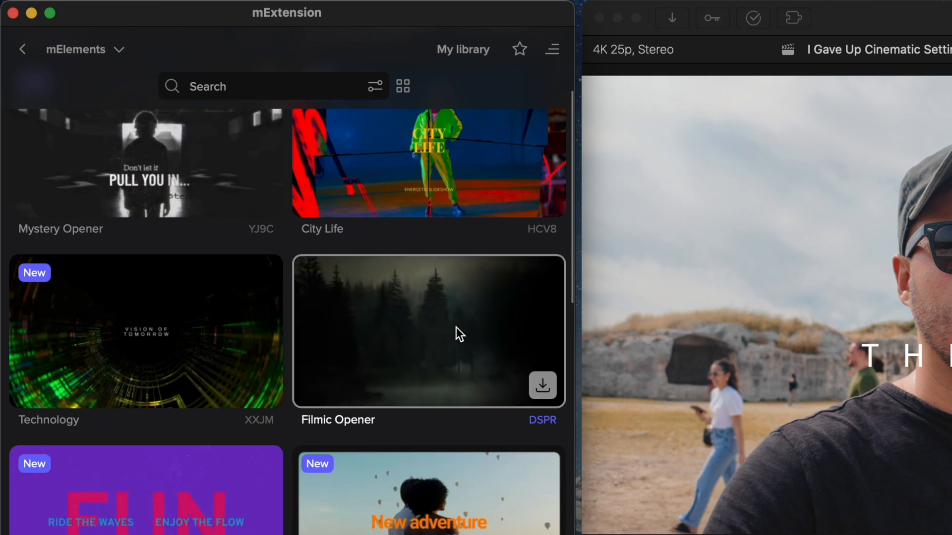
right_click(427, 332)
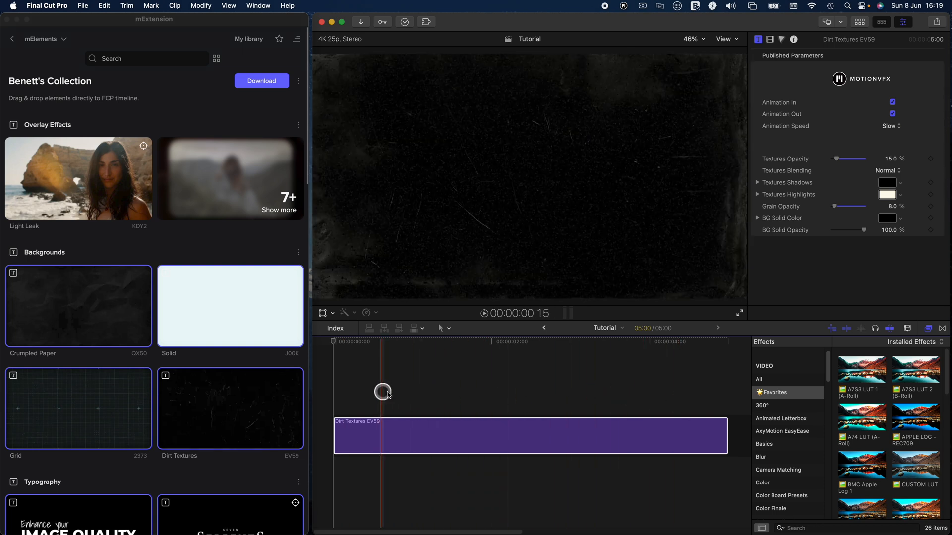
left_click_drag(382, 392, 399, 394)
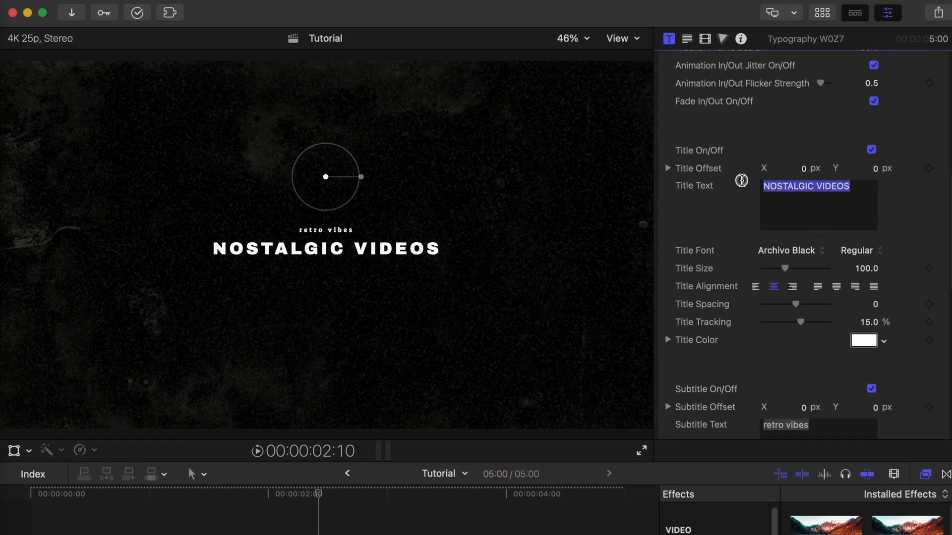
Set Title Text to 'How to Add Chapter Titles' and Subtitle Text to 'Part'
type("How to Add Chapter Titles")
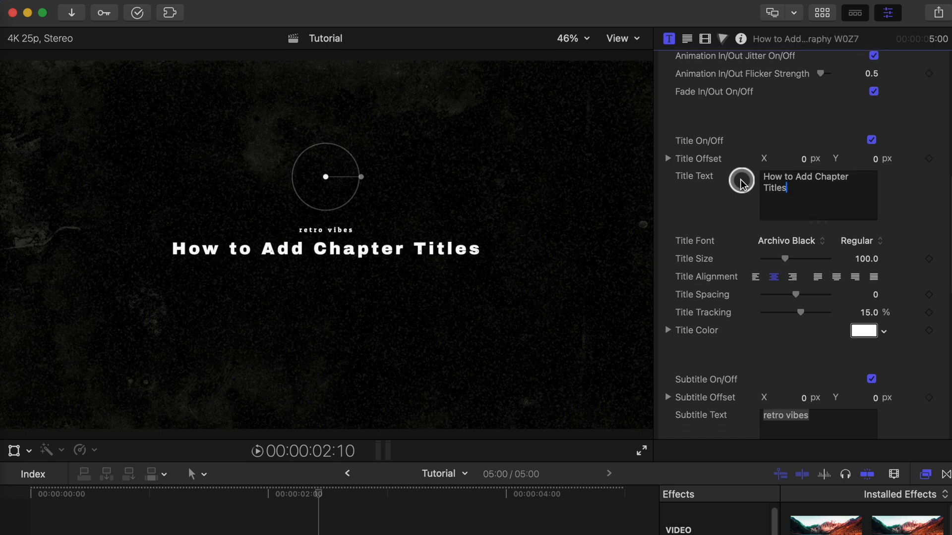
scroll("down", 3)
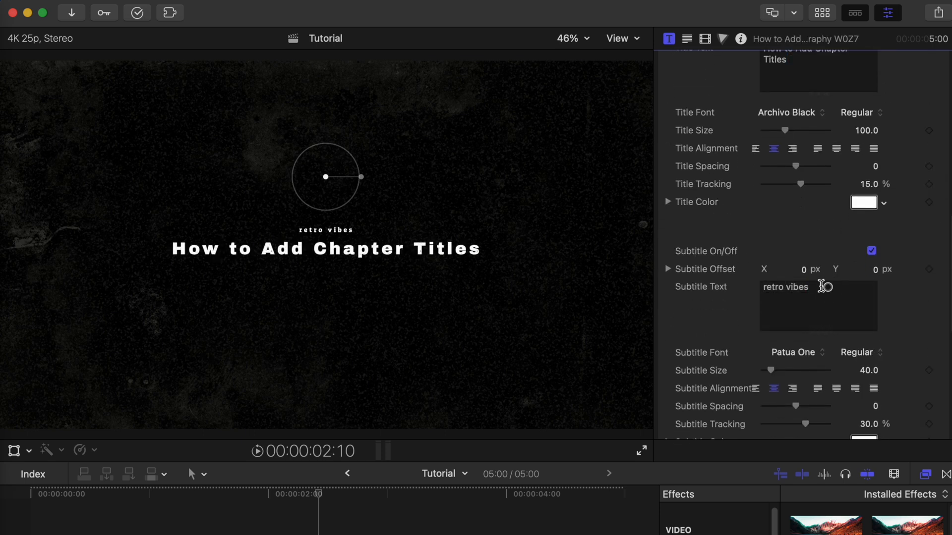
type("Part")
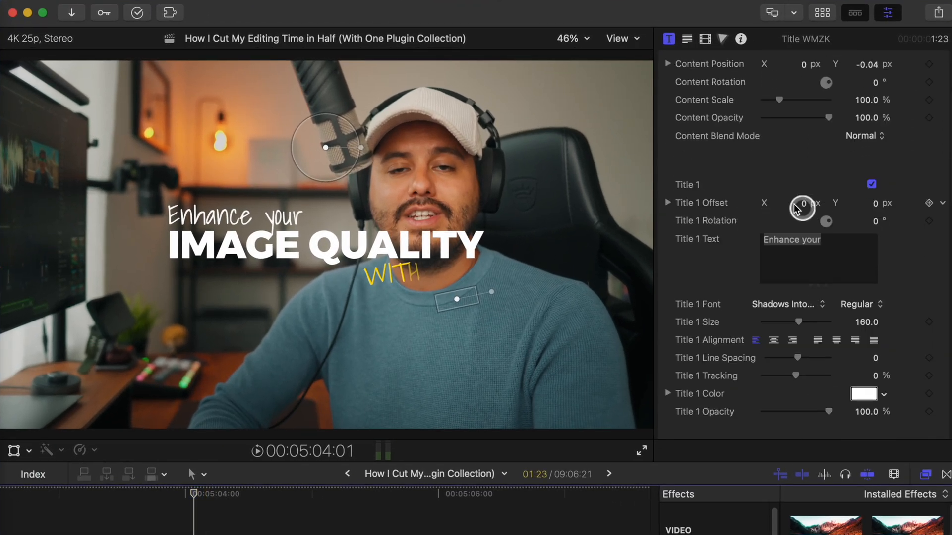
Hide the Title 1 and Title 3 lines and set Title 2 text to KEYWORDS
left_click(871, 184)
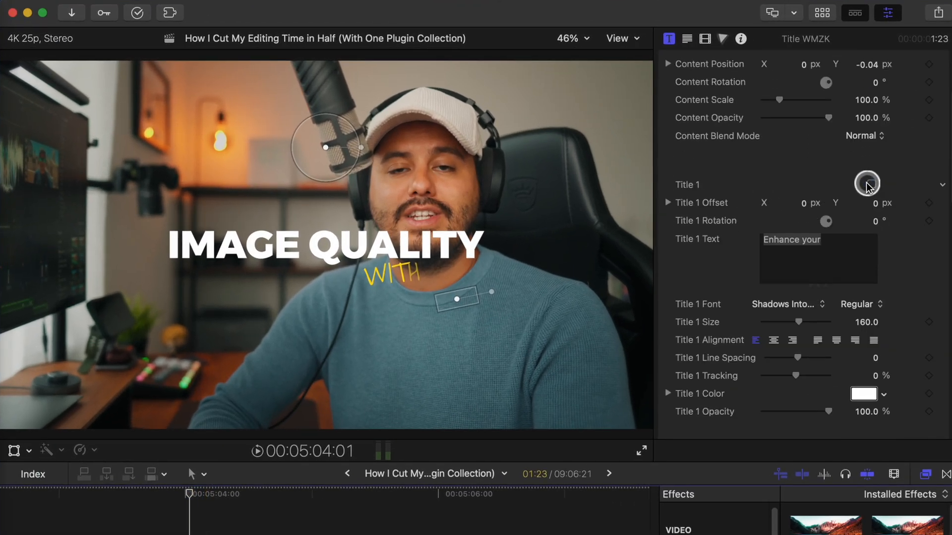
scroll("down", 3)
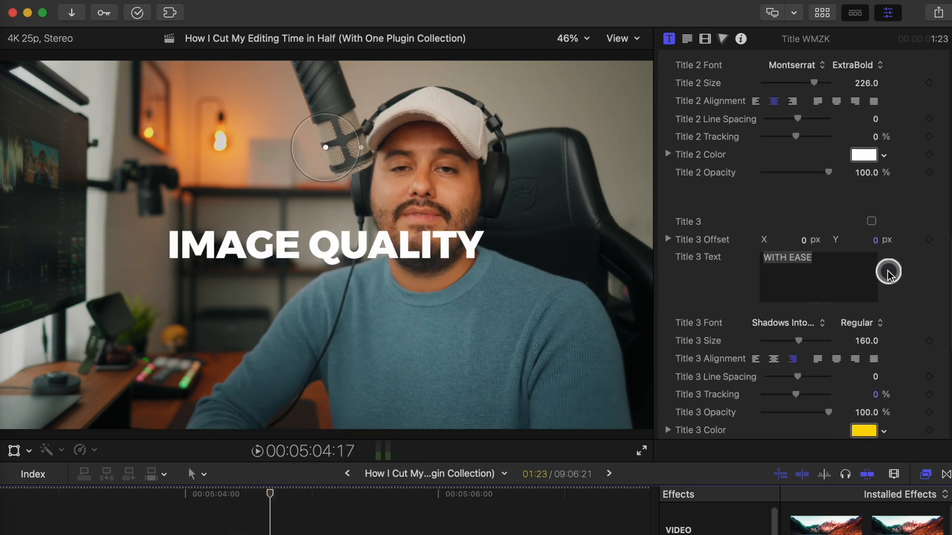
scroll("down", 3)
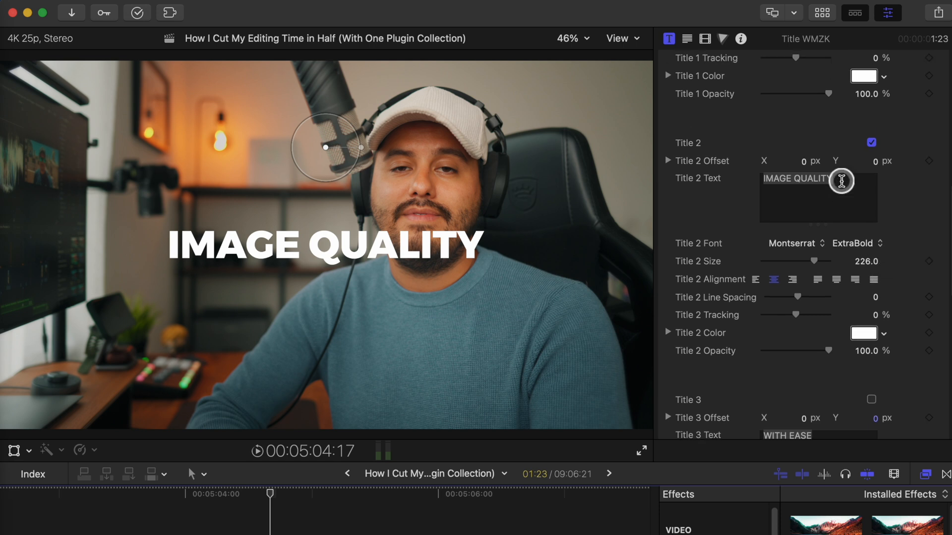
type("KEYWORDS")
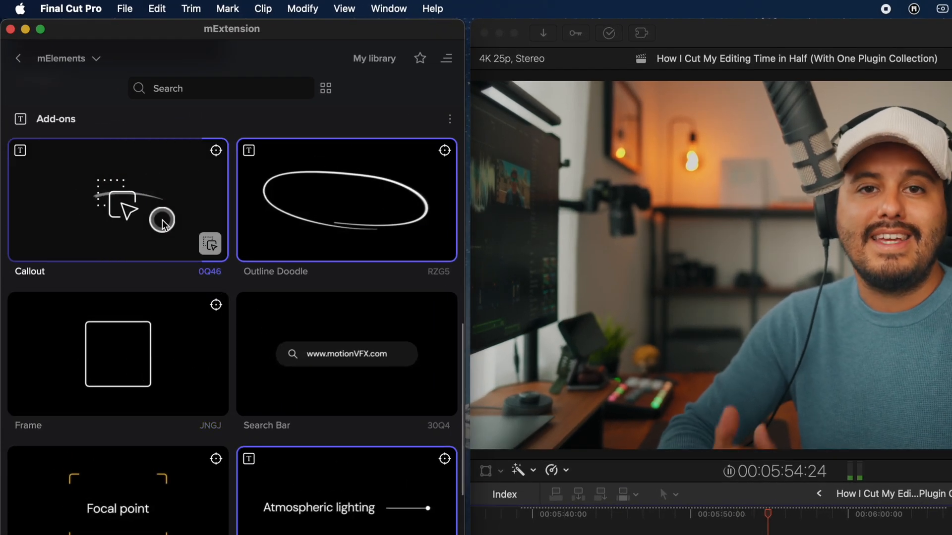
Add the Highlight Area Circle and Zoom In callout elements from mExtension Add-ons
left_click(117, 201)
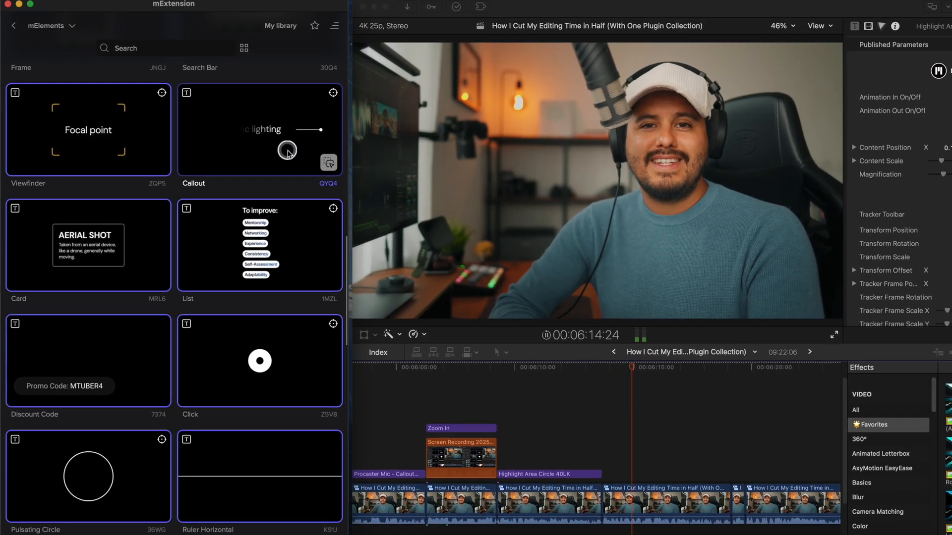
left_click(259, 128)
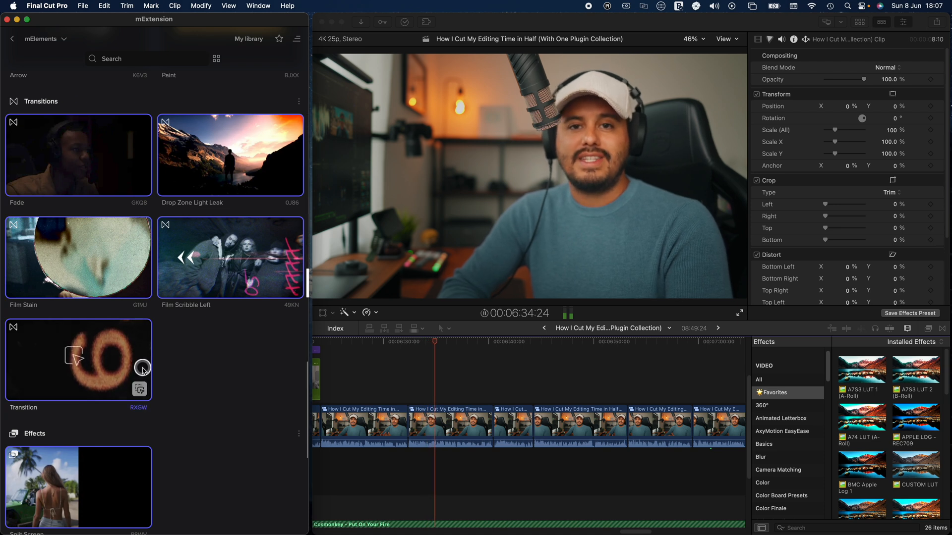
Apply the Transition RXGW element between the talking-head clips
left_click(78, 359)
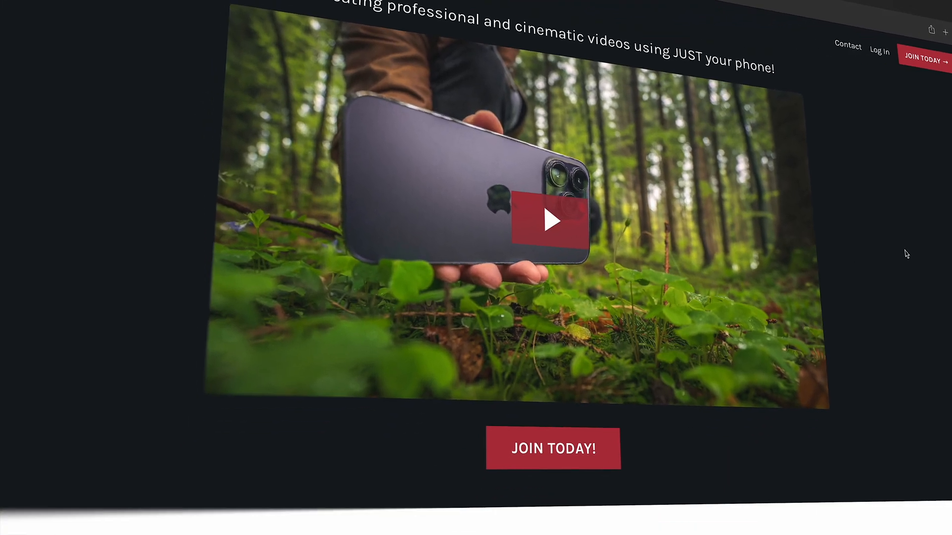
scroll("down", 3)
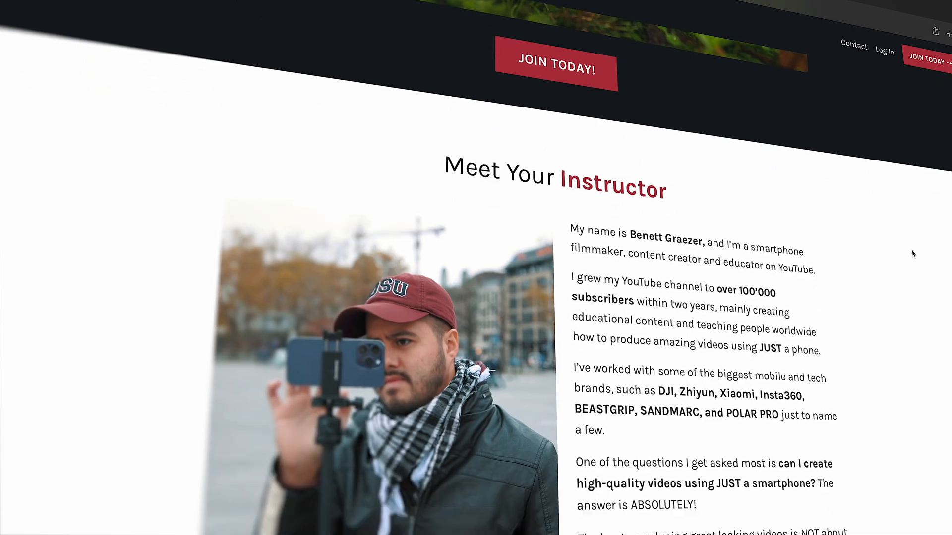
scroll("down", 3)
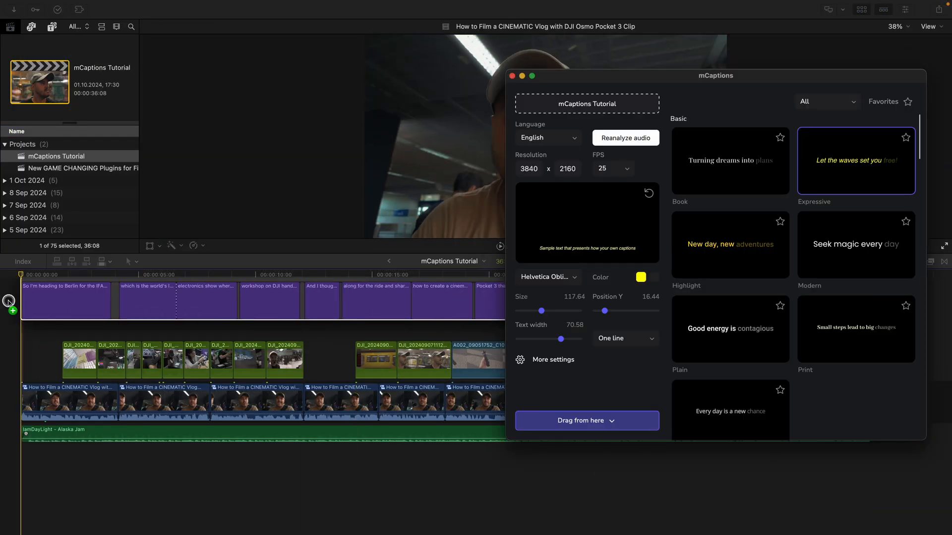
Shrink the Expressive caption size to about 117.64 and lower Position Y to about 16.44
left_click(512, 76)
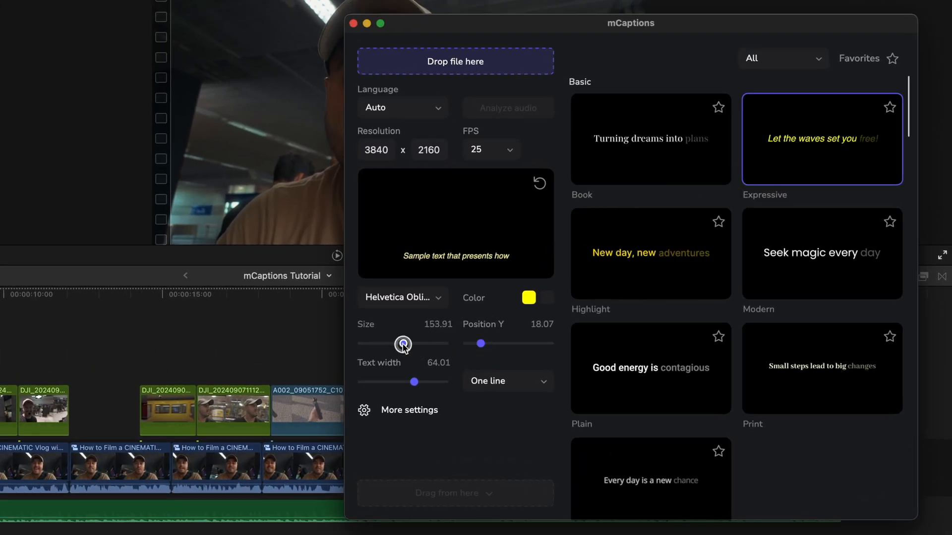
left_click_drag(403, 344, 393, 343)
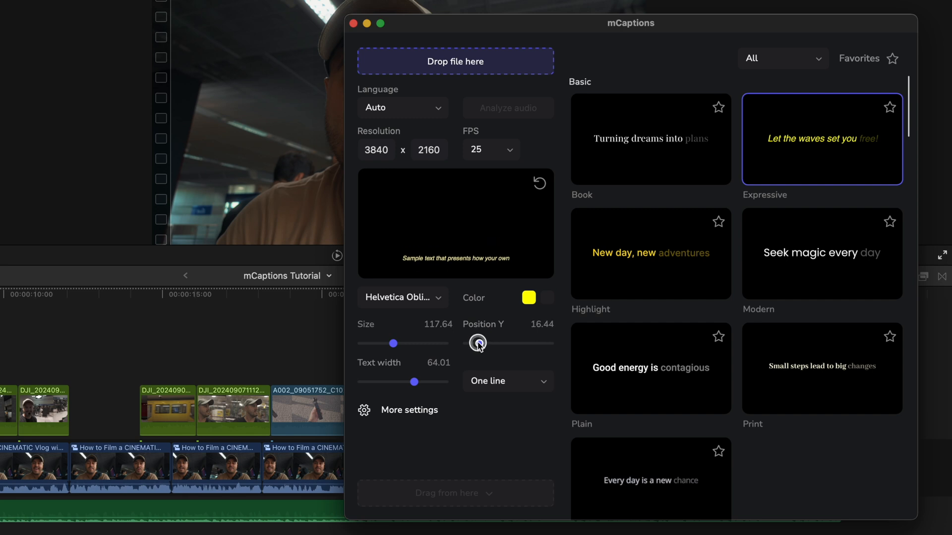